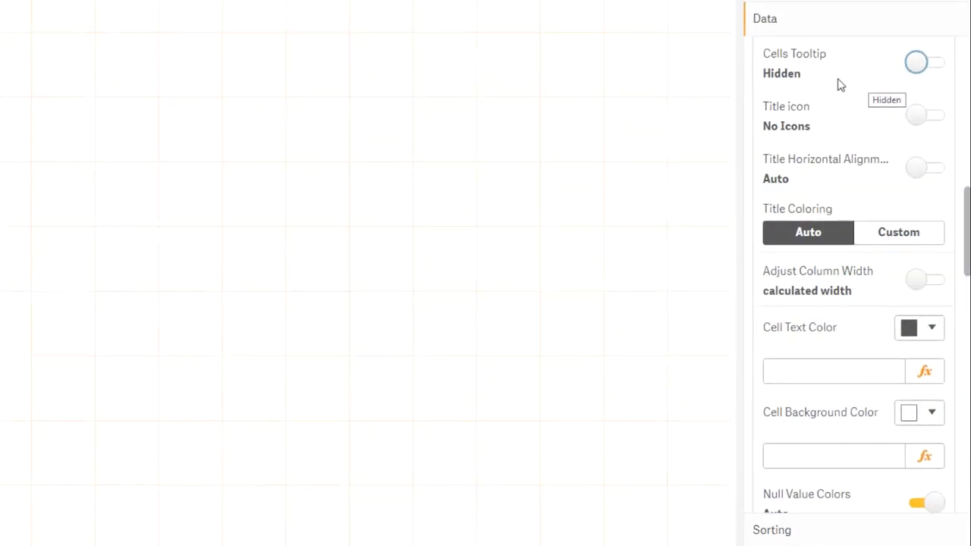
Step: Switch on Cells Tooltip and set Tooltip Content to Custom
click(924, 62)
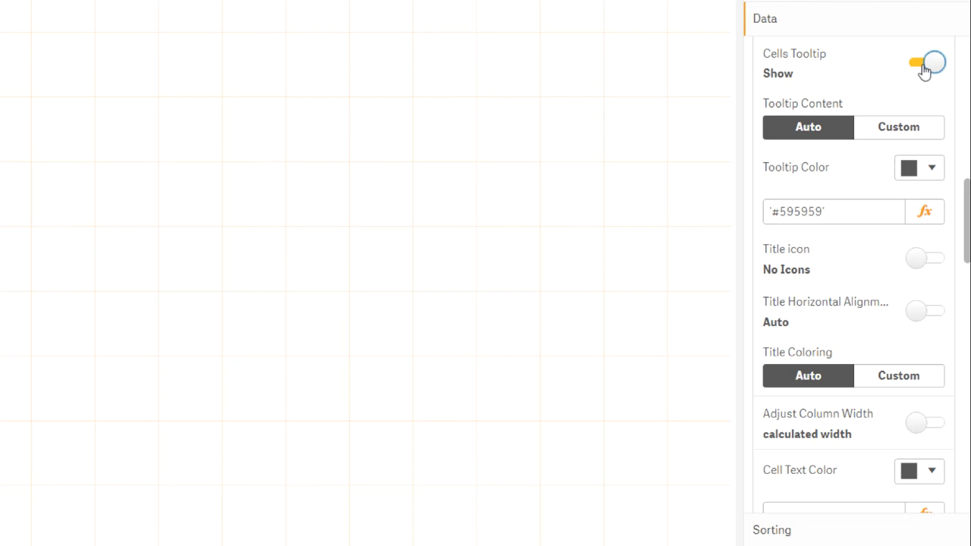
click(898, 127)
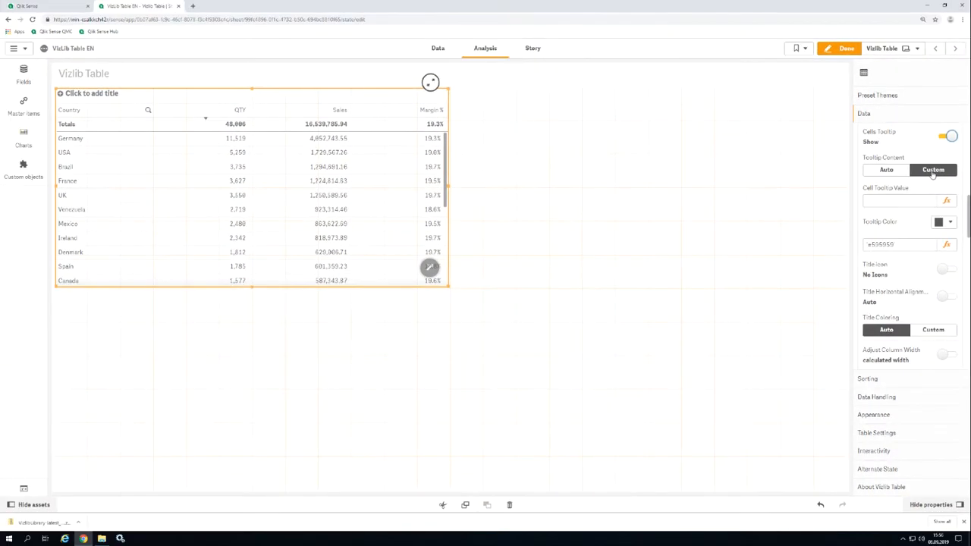
Step: Set the cell tooltip to 'The absolute margin for <Country> is: ' with Num(Sum(Margin), '#,##0.00')
click(945, 200)
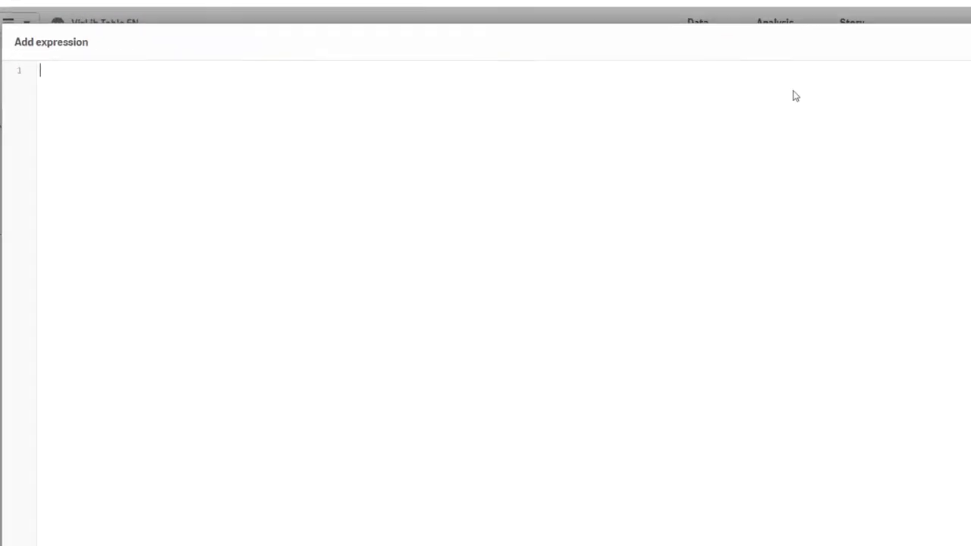
text(='The absolute margin for ' & Country & ' is: ' & Num(Sum(Margin), '#,##0.00'))
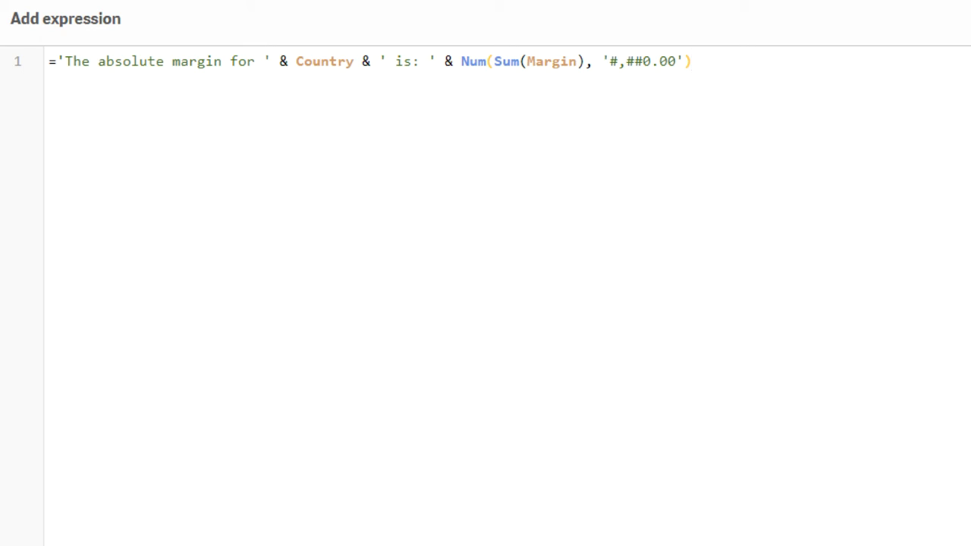
click(690, 61)
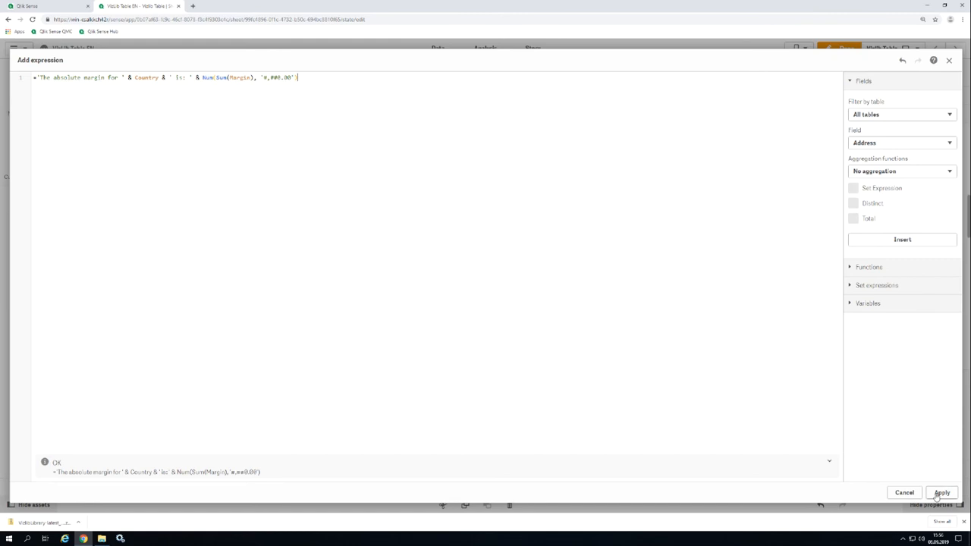
click(941, 493)
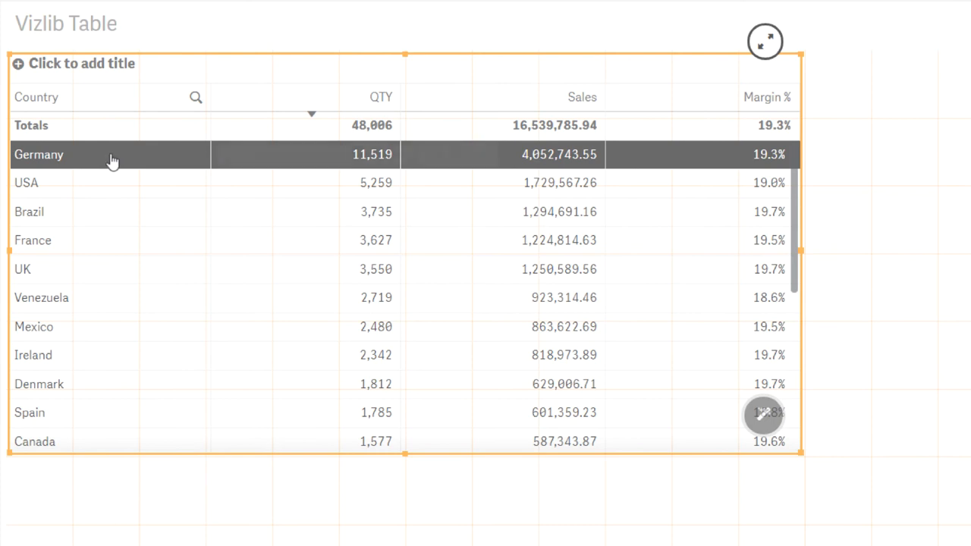
mouse_move(88, 183)
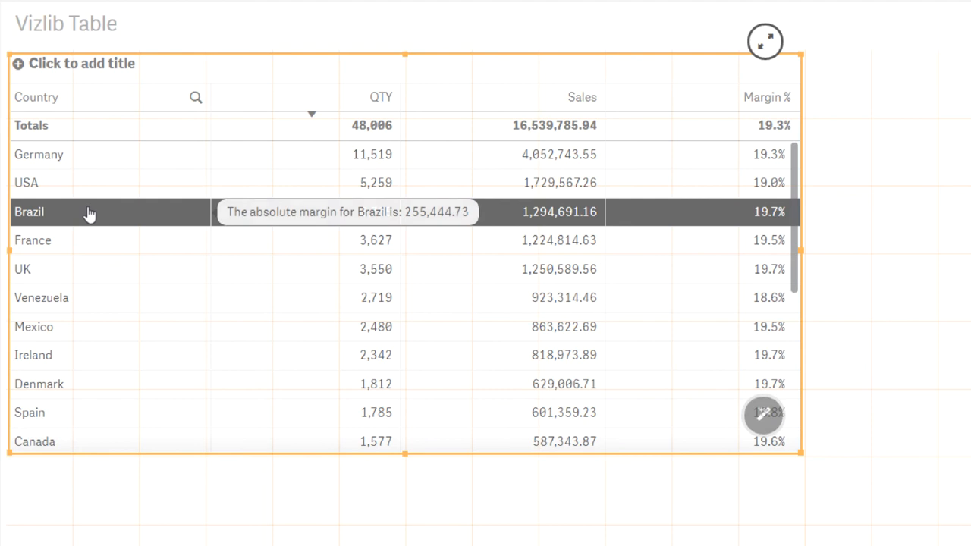
mouse_move(90, 244)
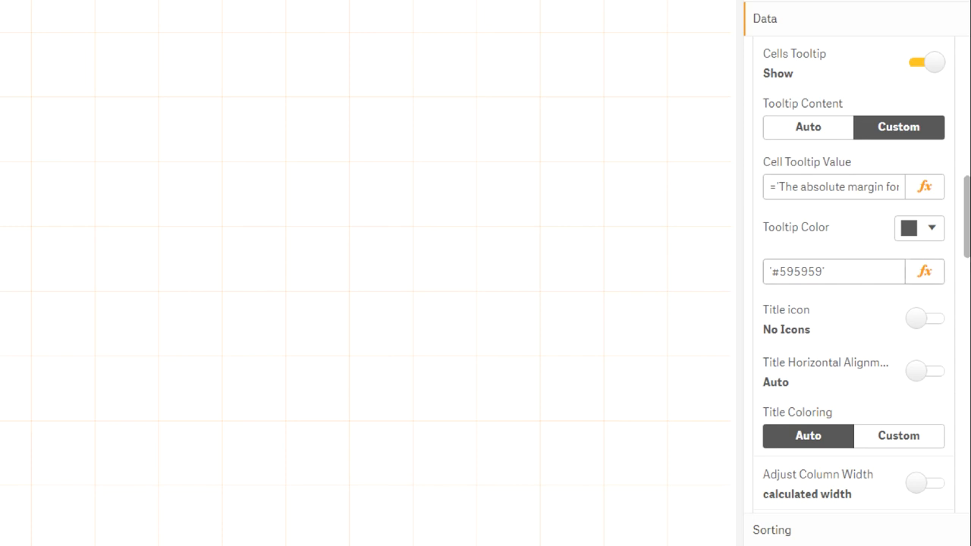
Step: Open the Tooltip Color picker and toggle between colour wheel and swatches, ending on swatches
click(932, 228)
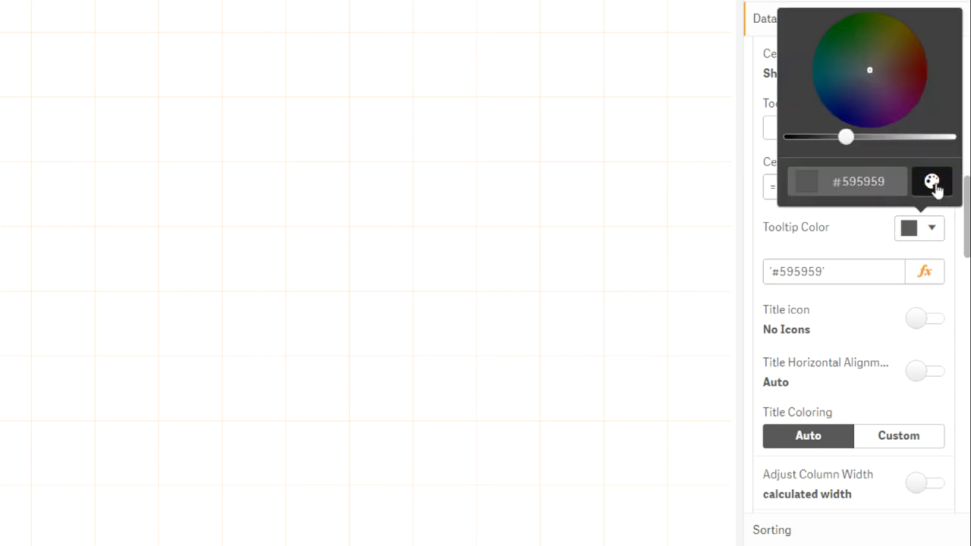
click(932, 181)
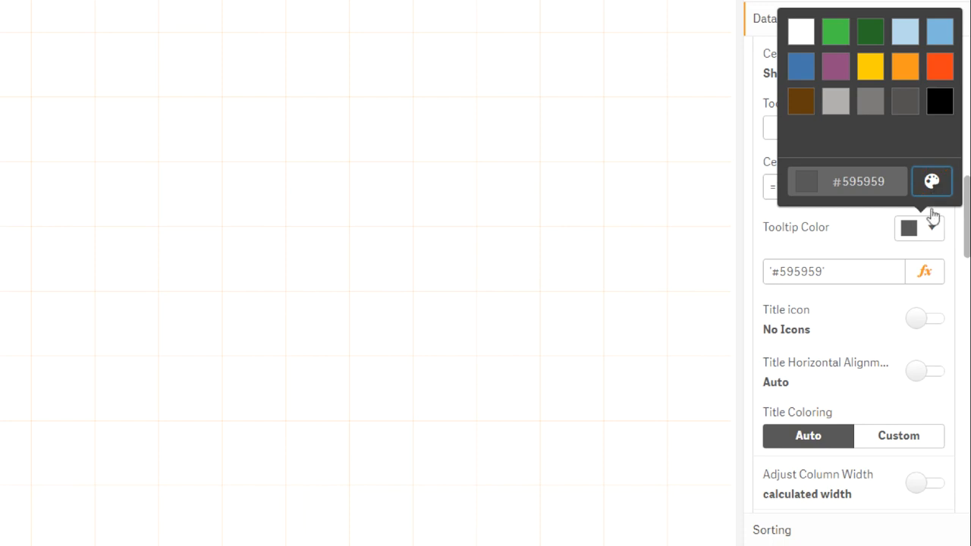
click(931, 181)
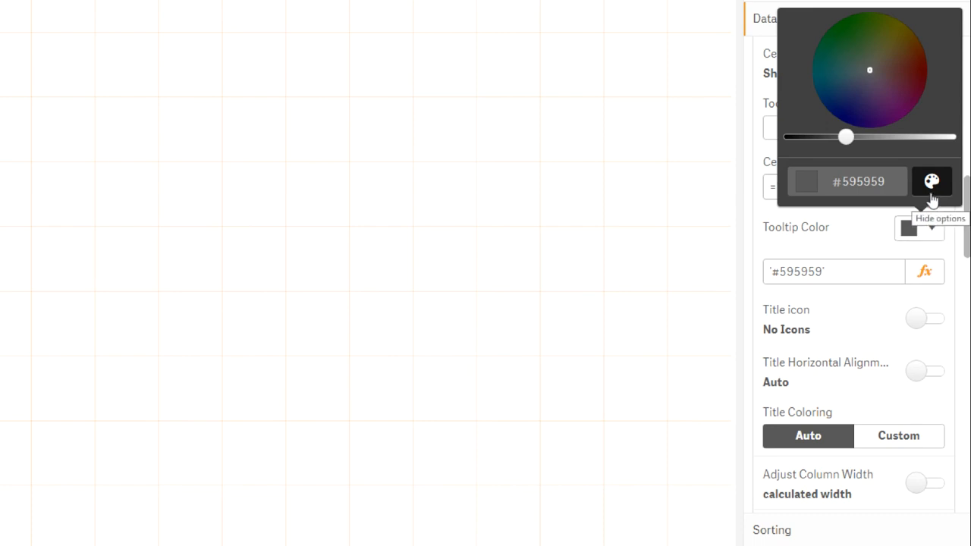
click(932, 182)
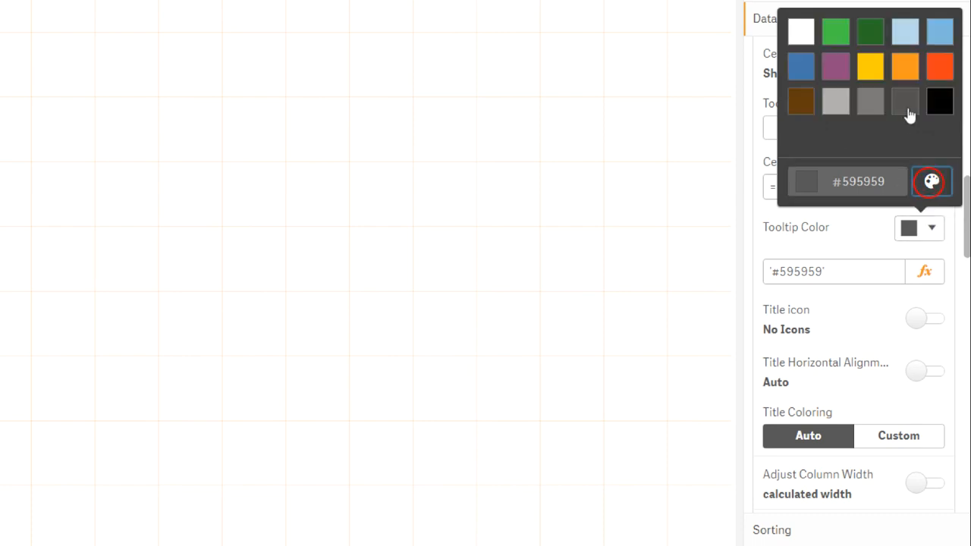